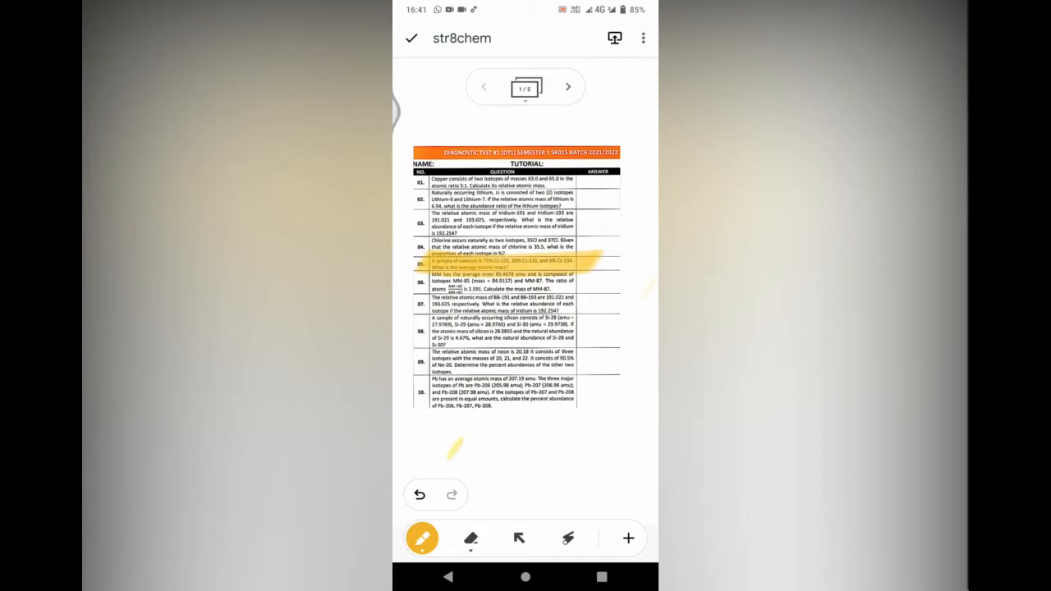
# Advance to the frame with the Qi/mi table: 75%, 25%, 5% and 133, 132, 134.
pyautogui.click(568, 85)
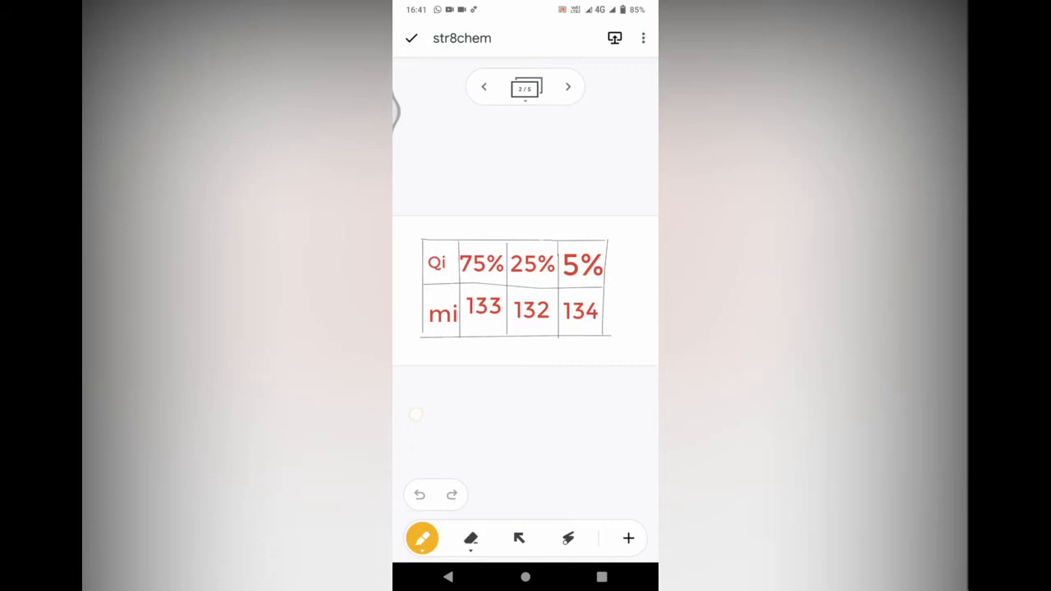
pyautogui.click(569, 539)
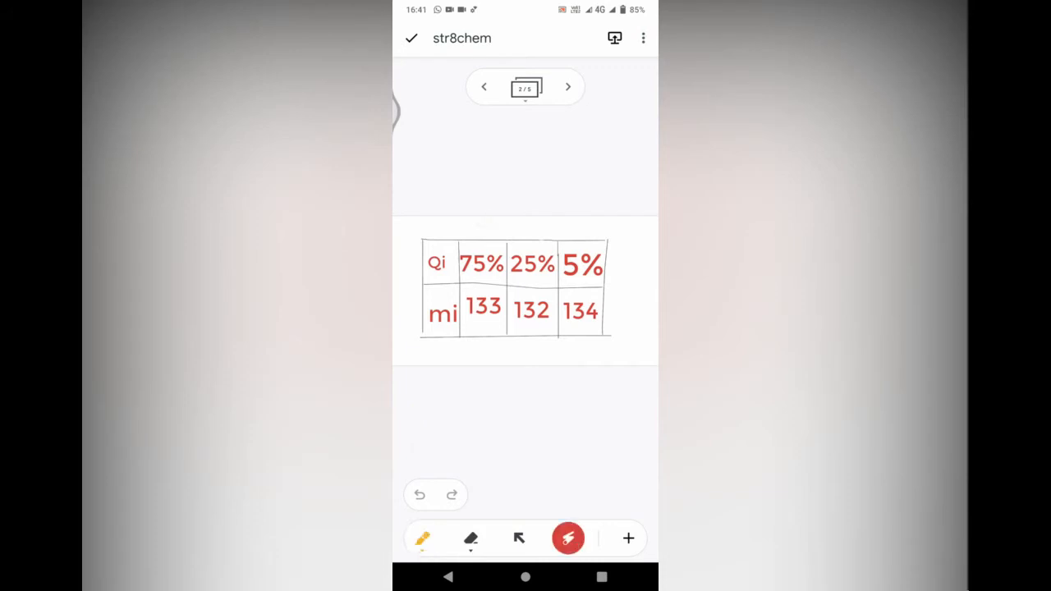
pyautogui.moveTo(468, 230); pyautogui.dragTo(628, 288)
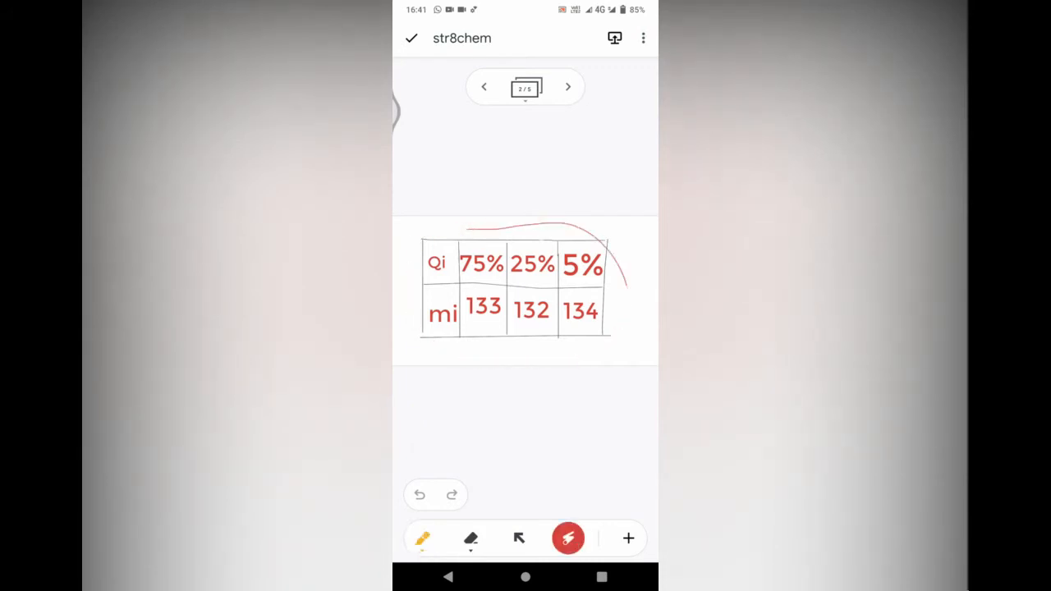
pyautogui.click(420, 494)
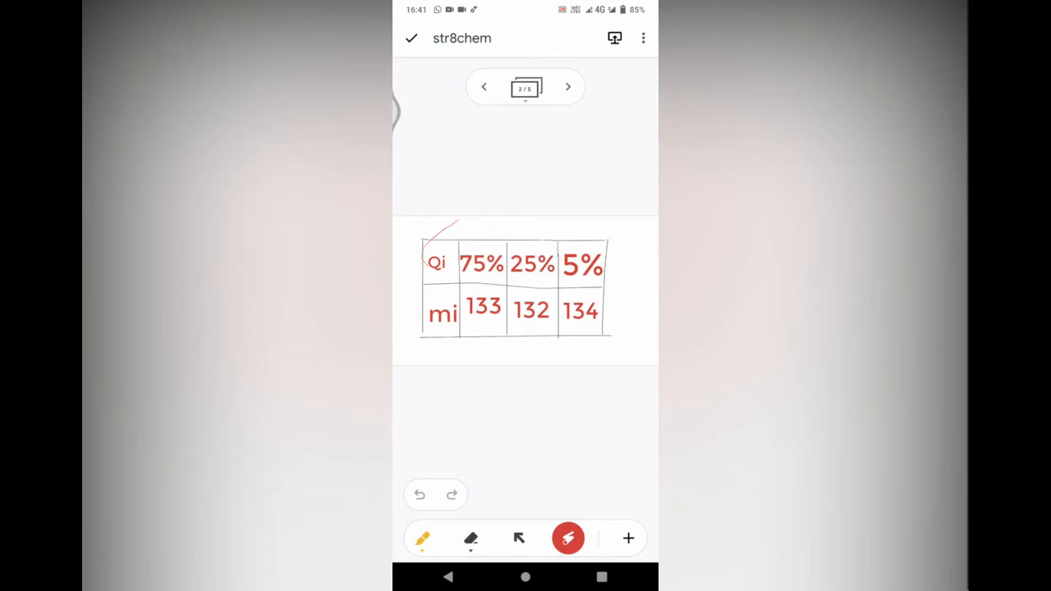
pyautogui.moveTo(457, 222); pyautogui.dragTo(600, 293)
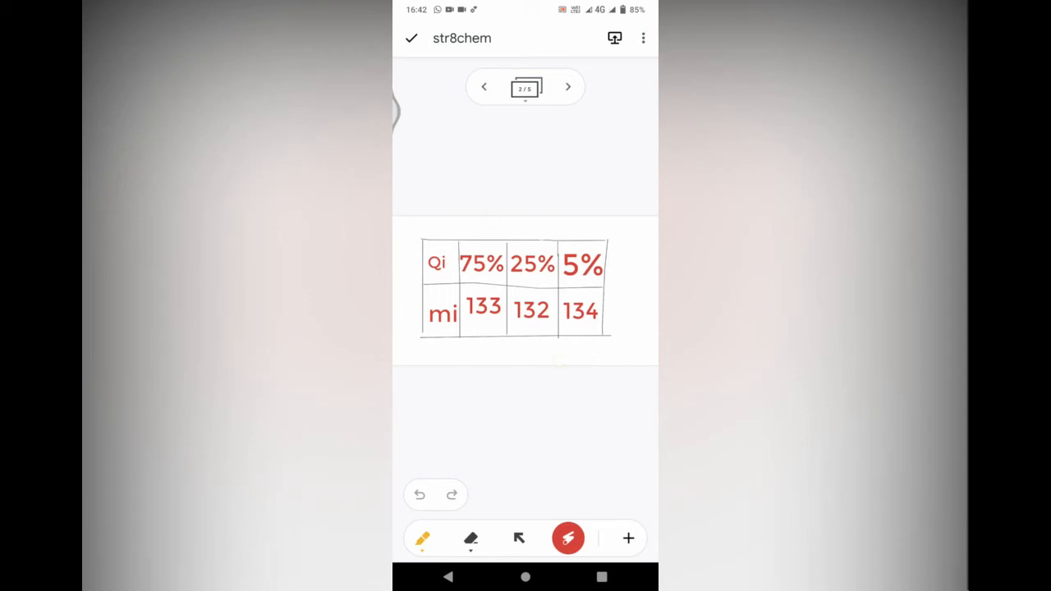
# Advance to the frame showing AAM = ΣQimi / ΣQi for caesium.
pyautogui.click(568, 85)
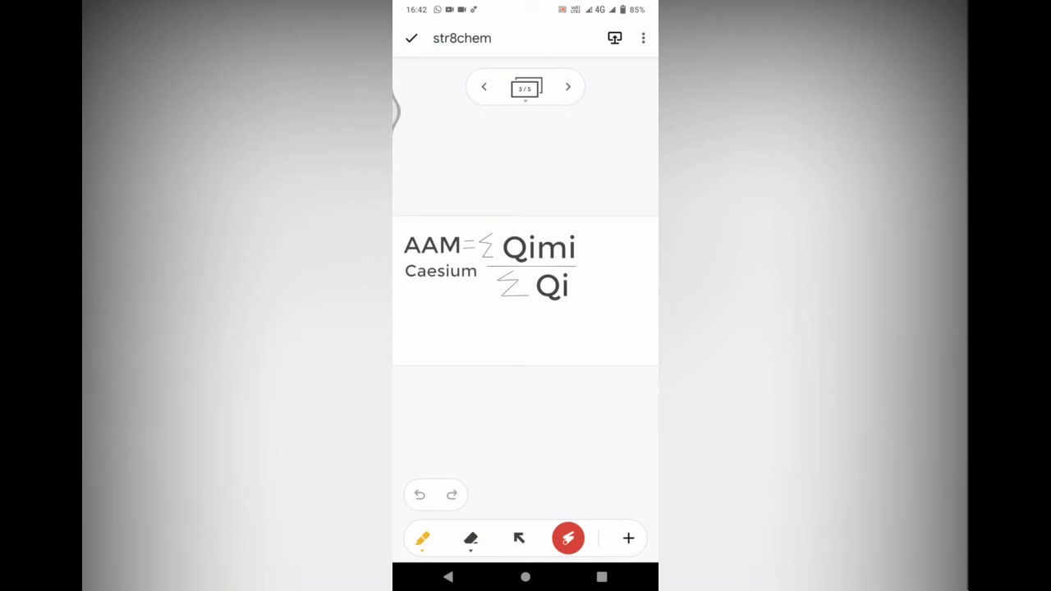
# Step through the substituted calculation, pointing with the laser, to the 132.85 u answer frame.
pyautogui.click(568, 86)
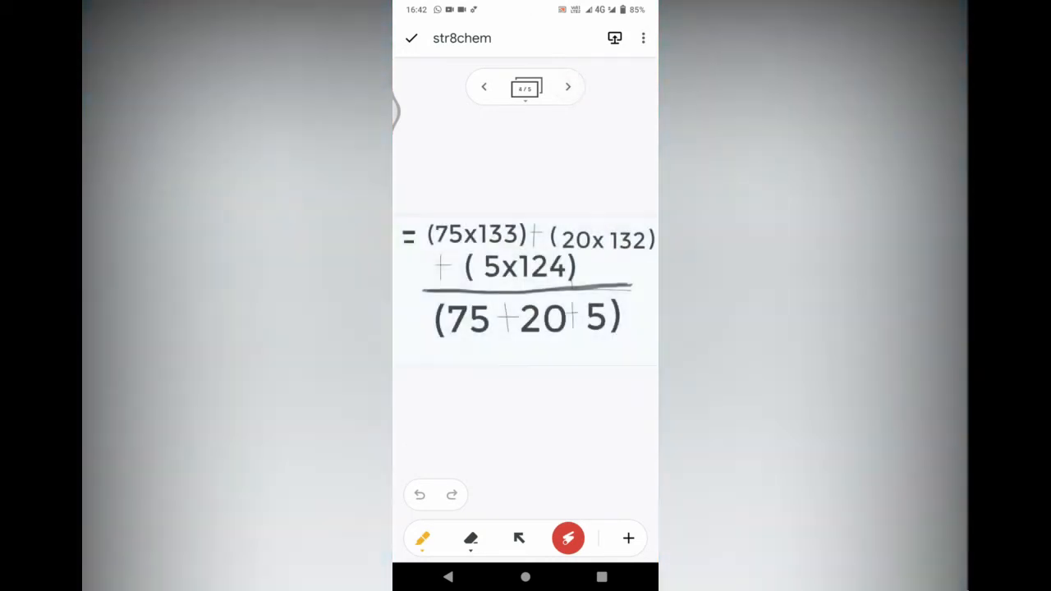
pyautogui.moveTo(427, 329); pyautogui.dragTo(523, 340)
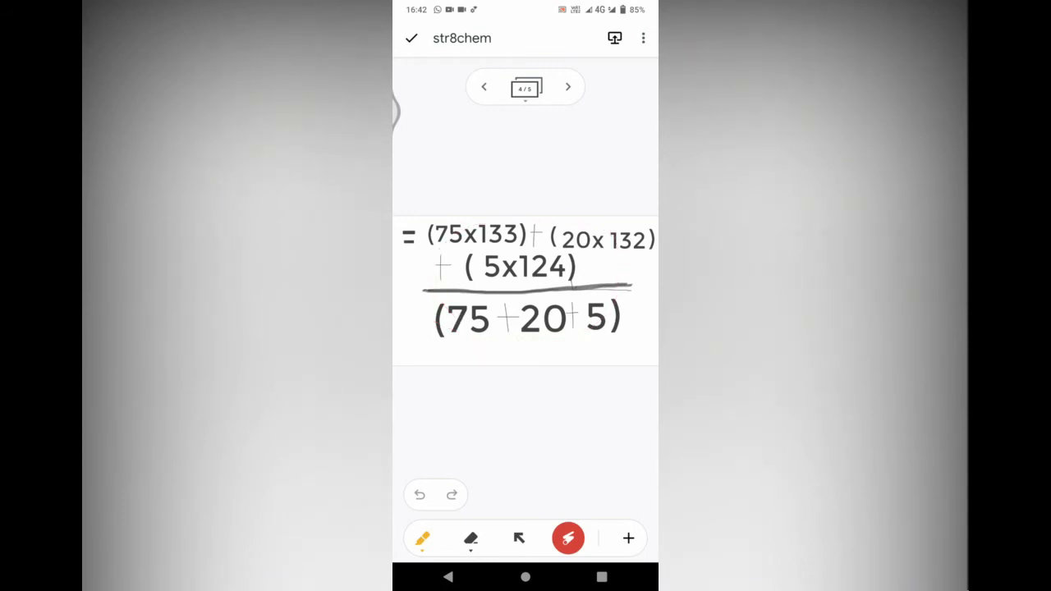
pyautogui.click(569, 86)
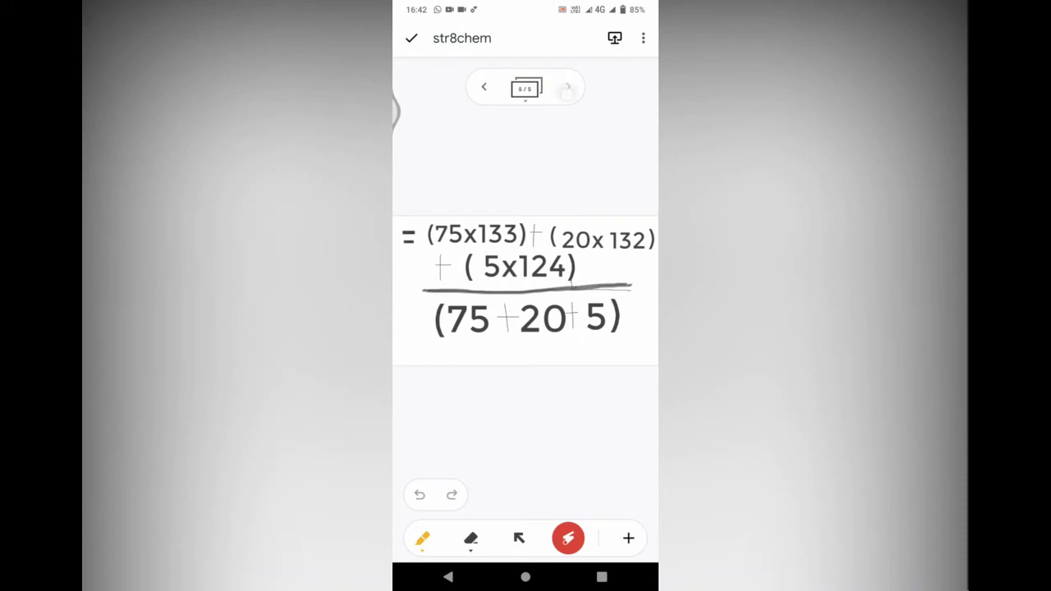
pyautogui.click(569, 85)
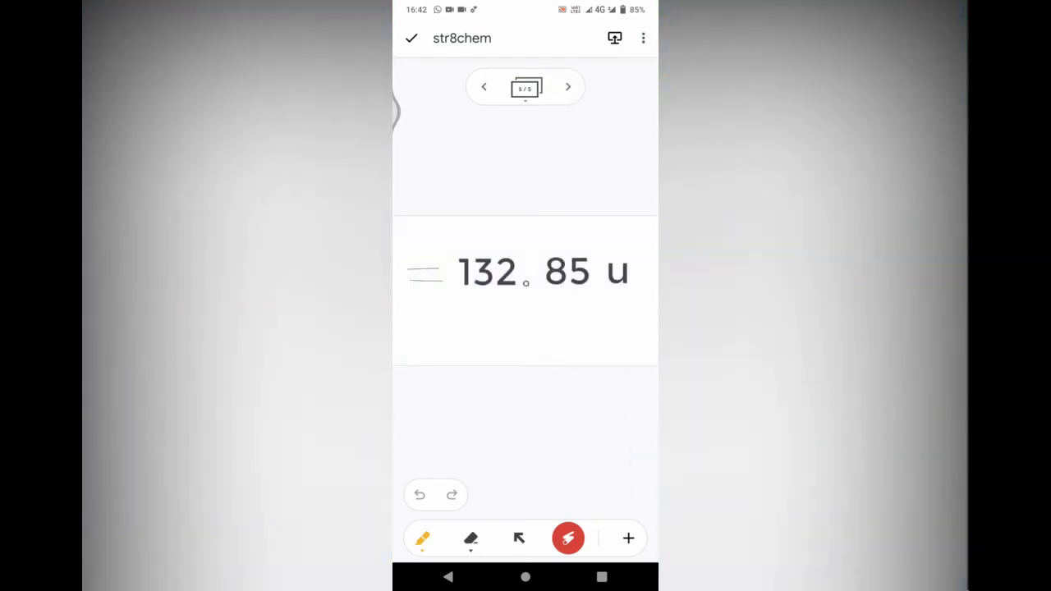